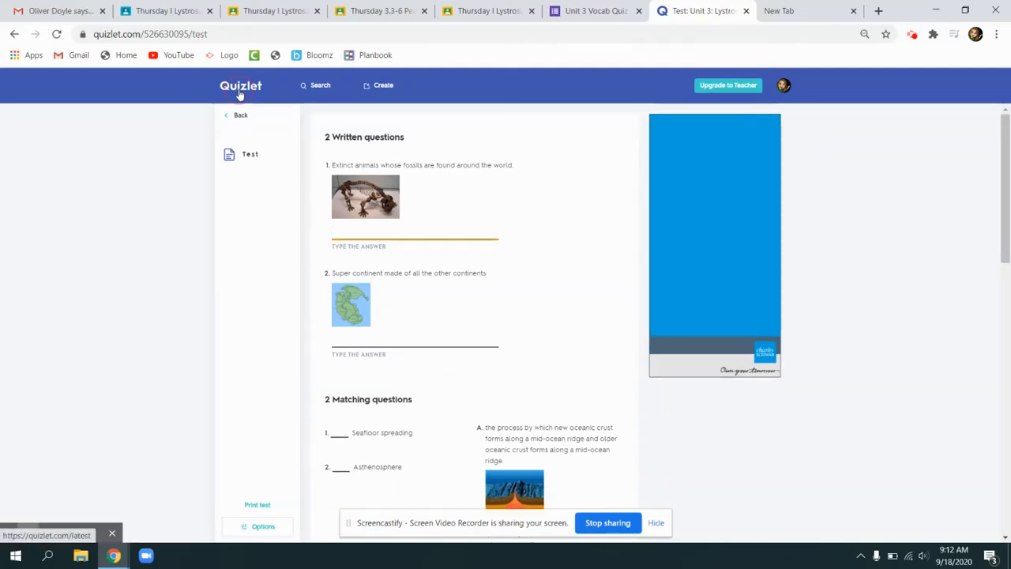
Step: Return to Quizlet home and reopen the Unit 3: Lystrosaurus flashcard set from Recent
{"action": "left_click", "coordinate": [240, 85]}
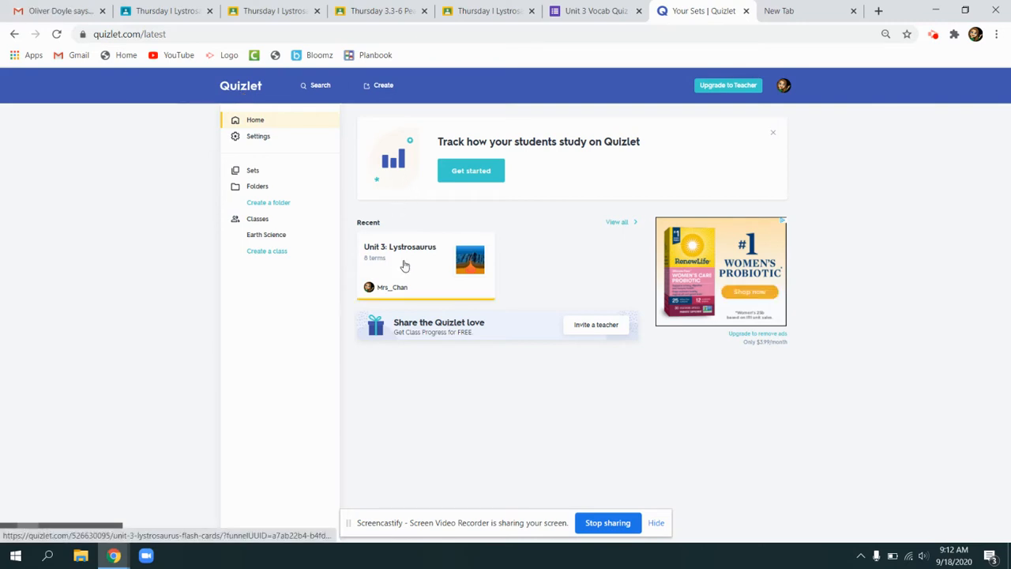
{"action": "left_click", "coordinate": [427, 260]}
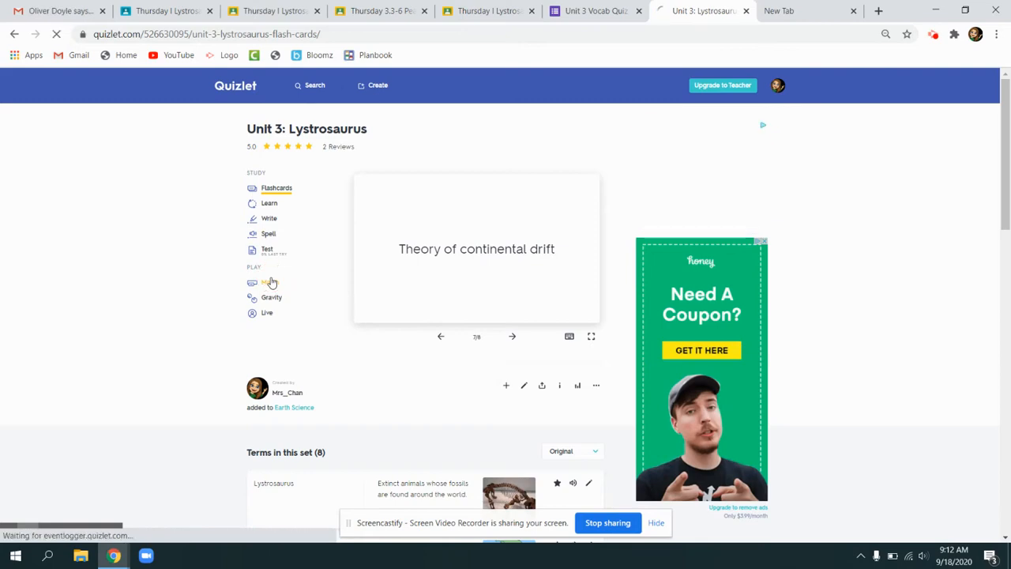
Step: Start a Match game for the Lystrosaurus set so terms and definitions scatter on the board
{"action": "left_click", "coordinate": [265, 281]}
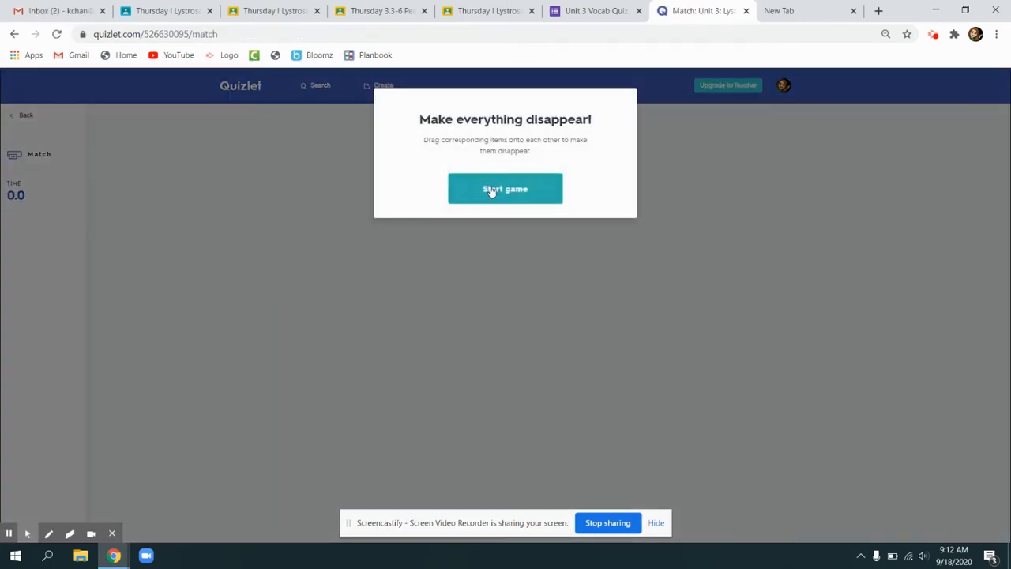
{"action": "left_click", "coordinate": [506, 188]}
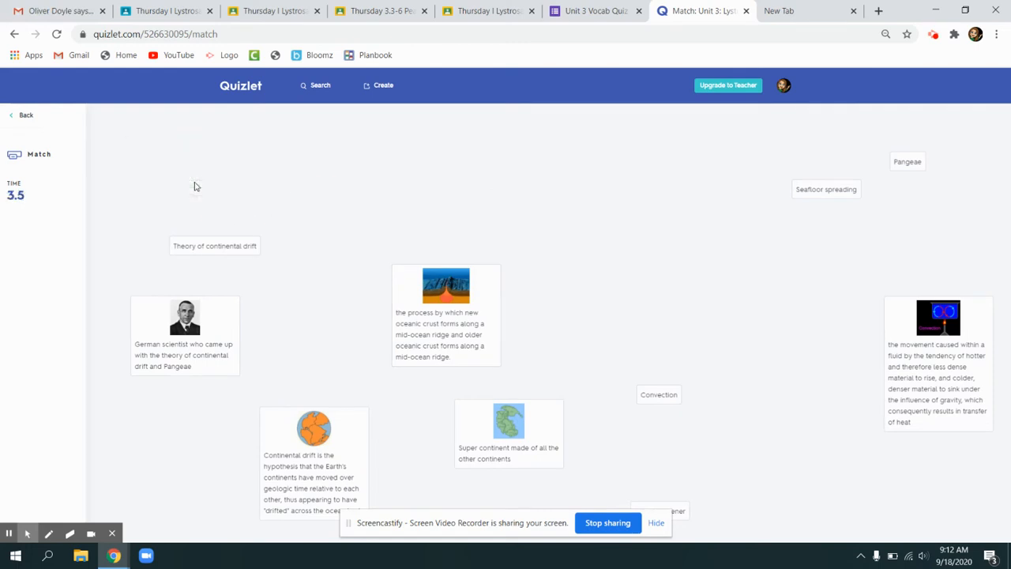
{"action": "left_click", "coordinate": [14, 35]}
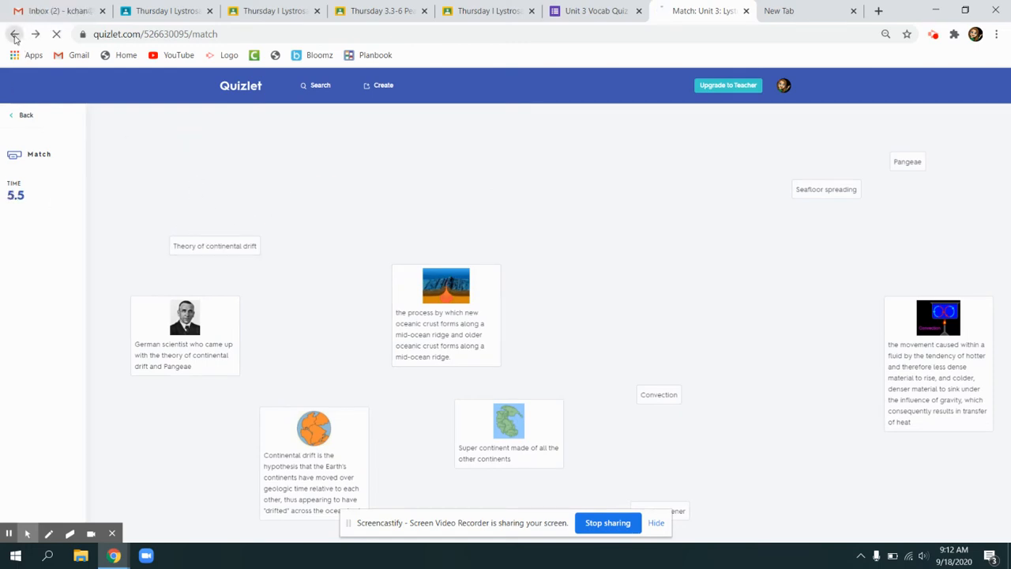
Step: Preview the practice Test and Learn modes, returning to the Lystrosaurus flashcards after each
{"action": "left_click", "coordinate": [14, 35]}
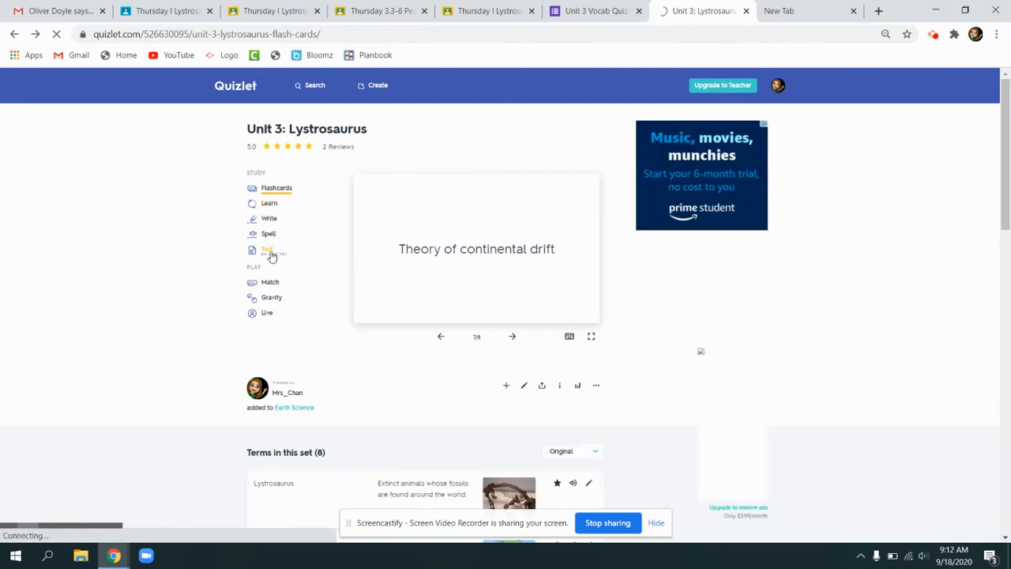
{"action": "left_click", "coordinate": [267, 251]}
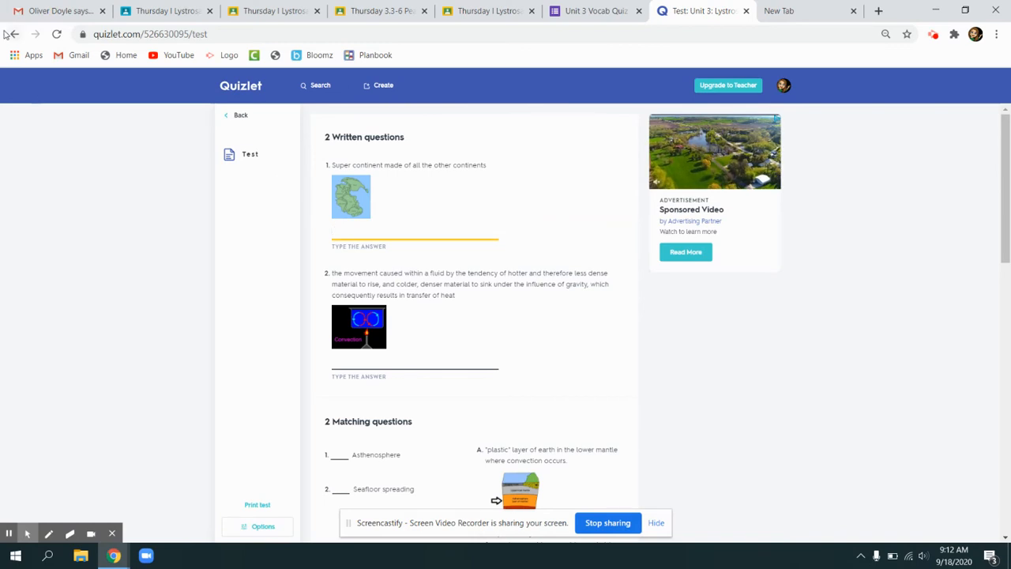
{"action": "left_click", "coordinate": [12, 35]}
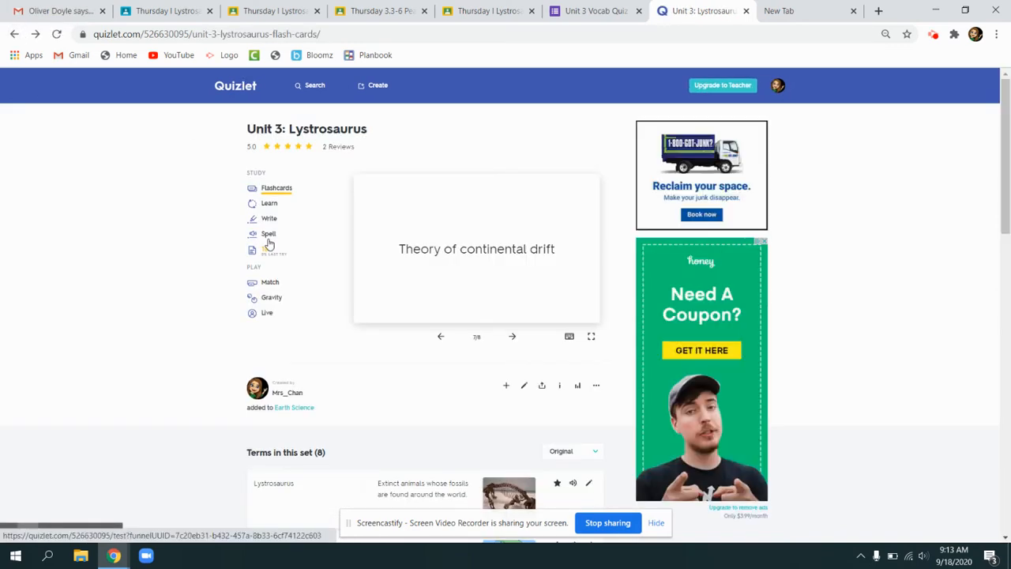
{"action": "left_click", "coordinate": [269, 202]}
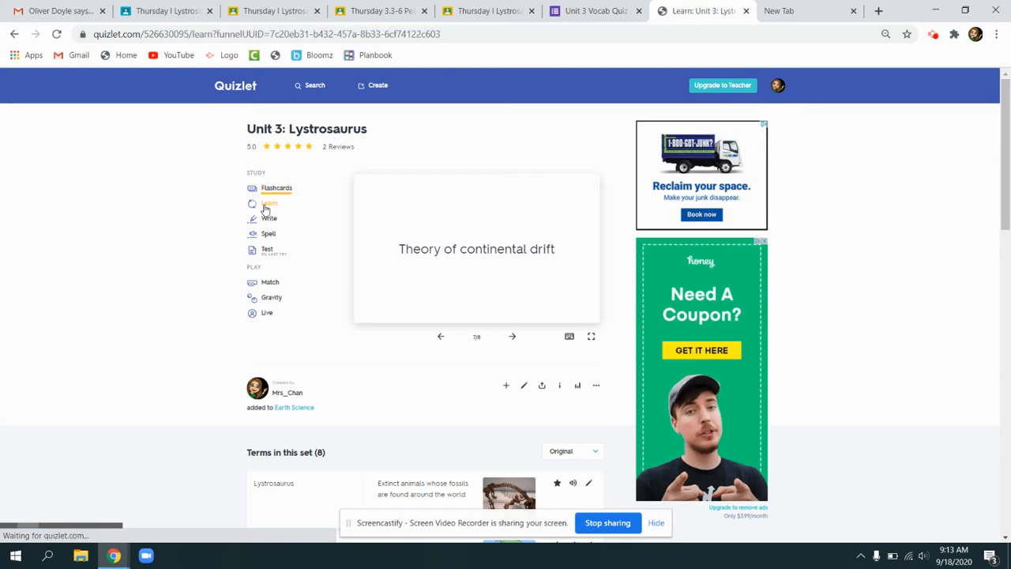
{"action": "left_click", "coordinate": [268, 204]}
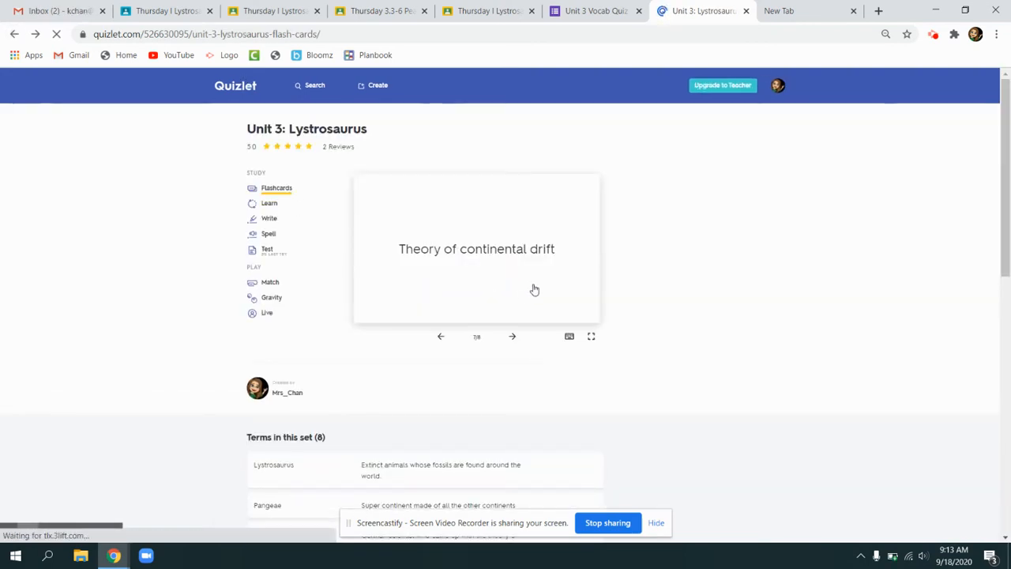
Step: Switch to the Unit 3 Vocab Quiz in the Google Forms editor
{"action": "left_click", "coordinate": [594, 9]}
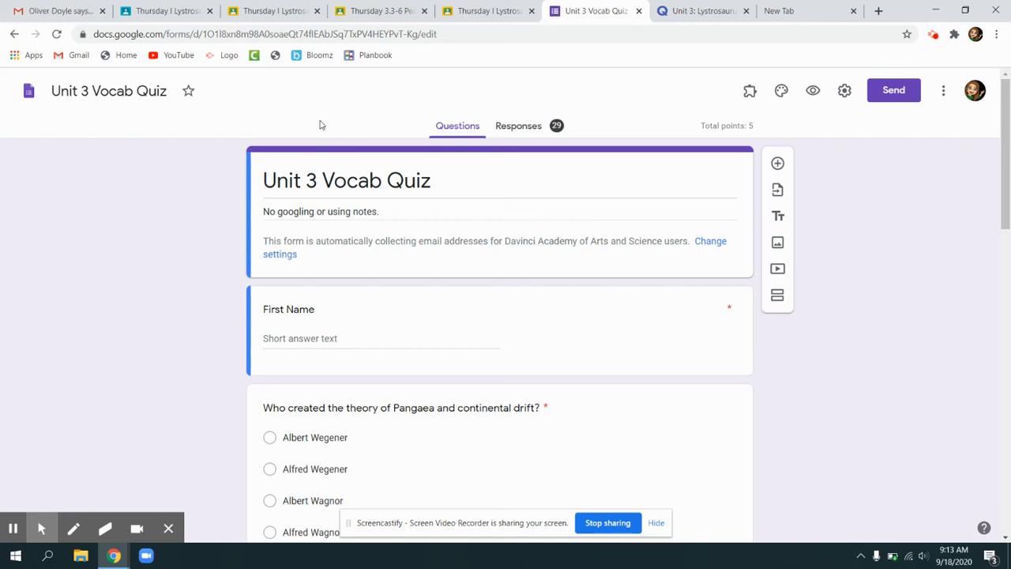
Step: Review two students' Lystrosaurus slide projects, then return via the Forms quiz to the Quizlet set
{"action": "left_click", "coordinate": [271, 9]}
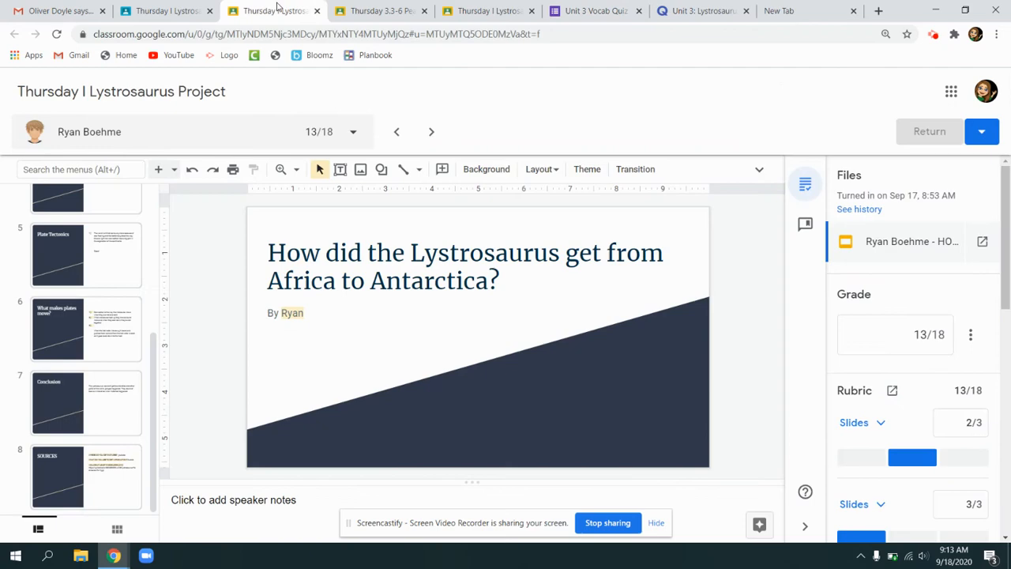
{"action": "left_click", "coordinate": [380, 10]}
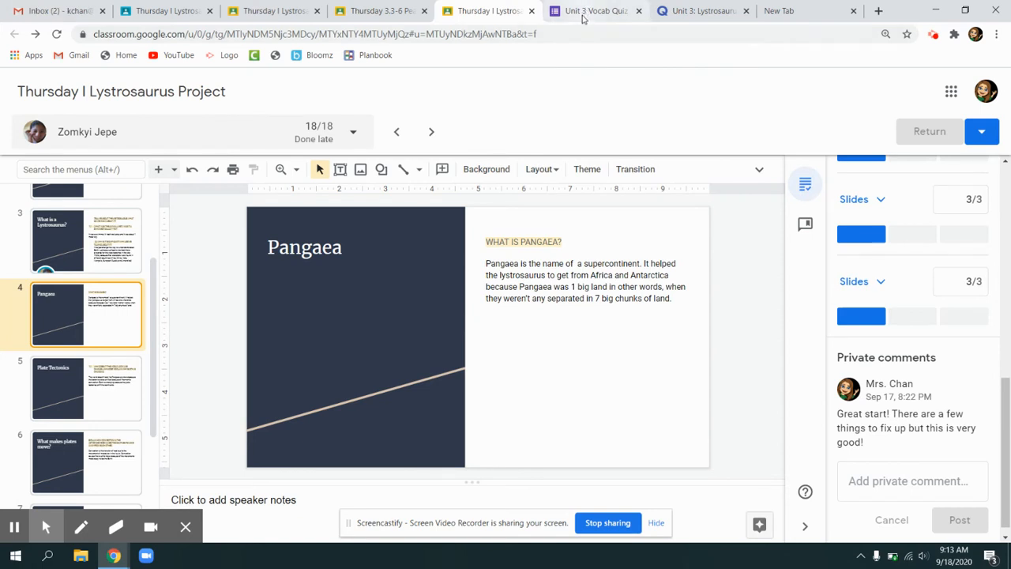
{"action": "mouse_move", "coordinate": [588, 10]}
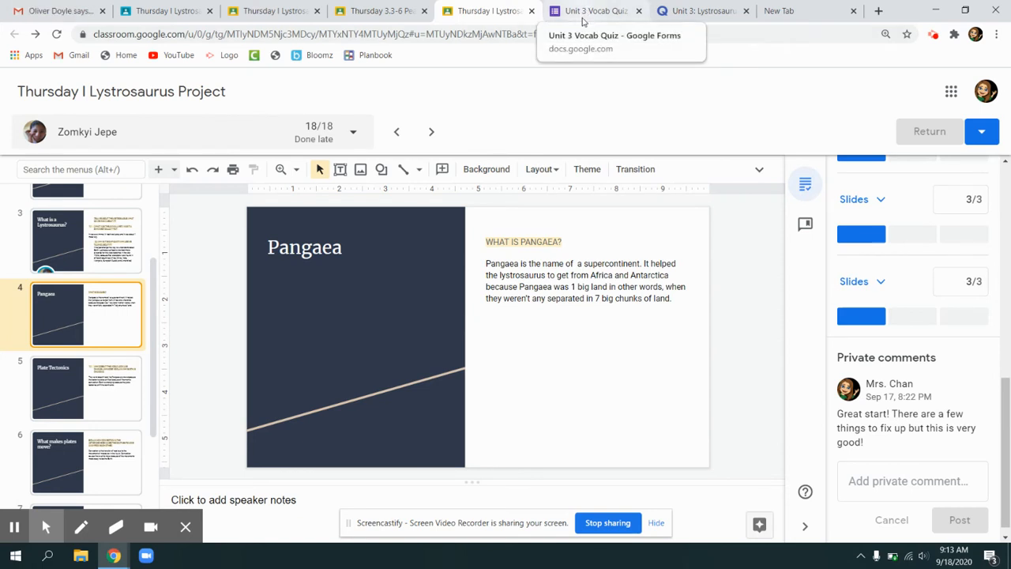
{"action": "mouse_move", "coordinate": [166, 10]}
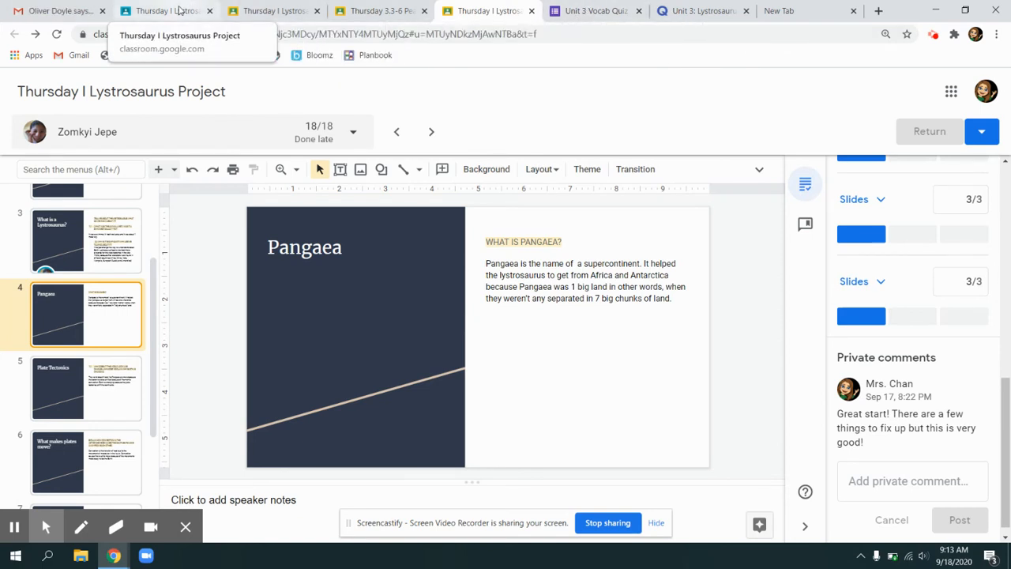
{"action": "left_click", "coordinate": [593, 10]}
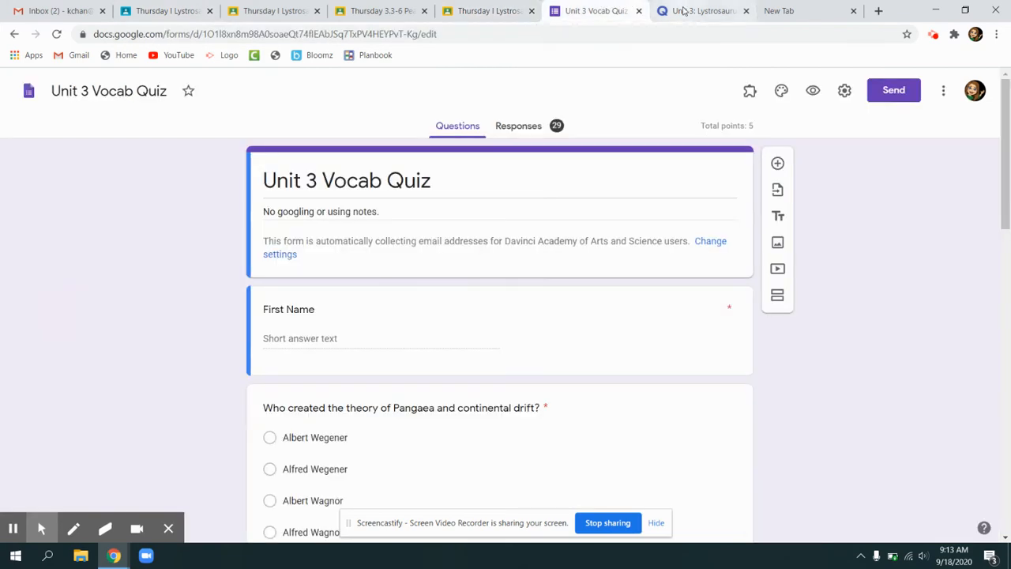
{"action": "left_click", "coordinate": [701, 9]}
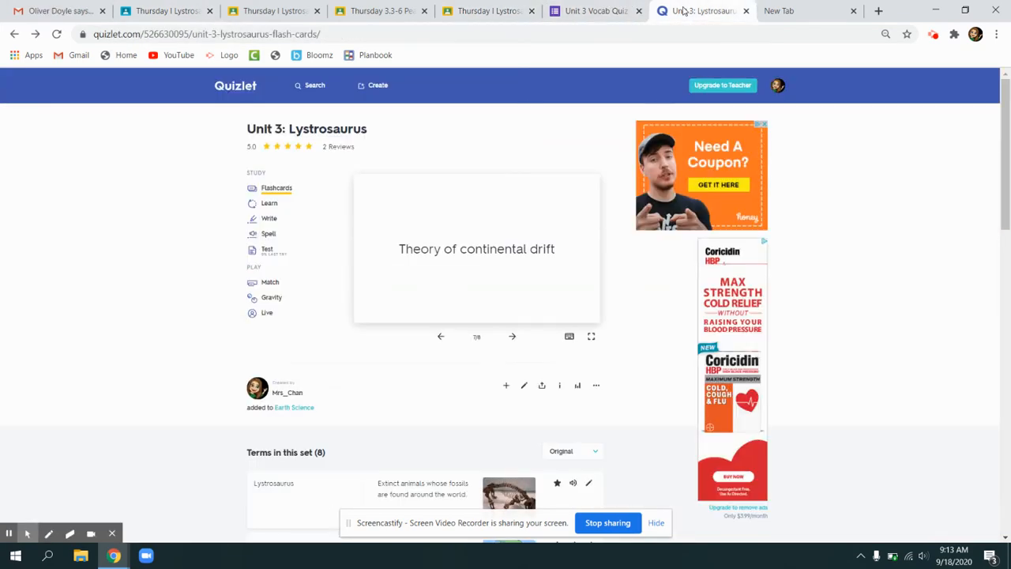